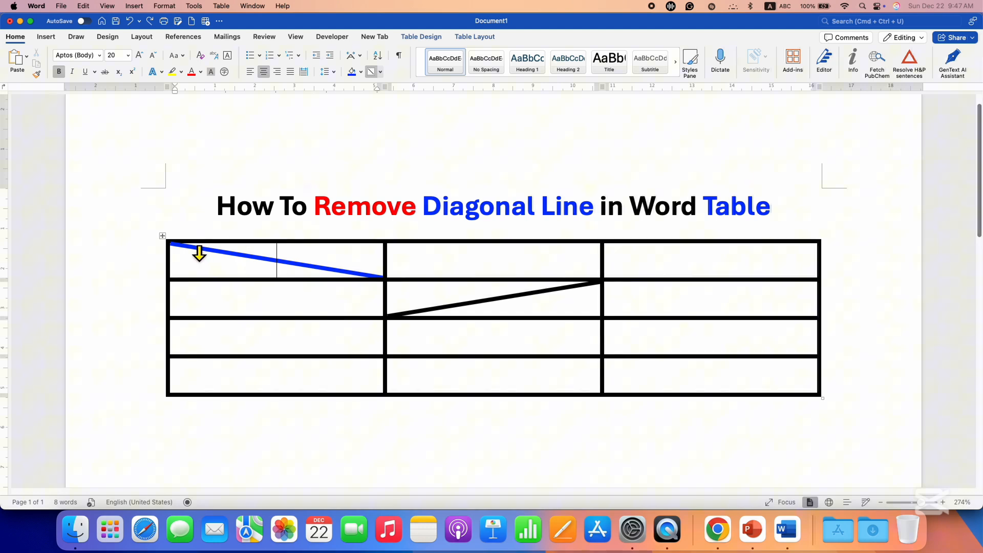
mouse_move(382, 116)
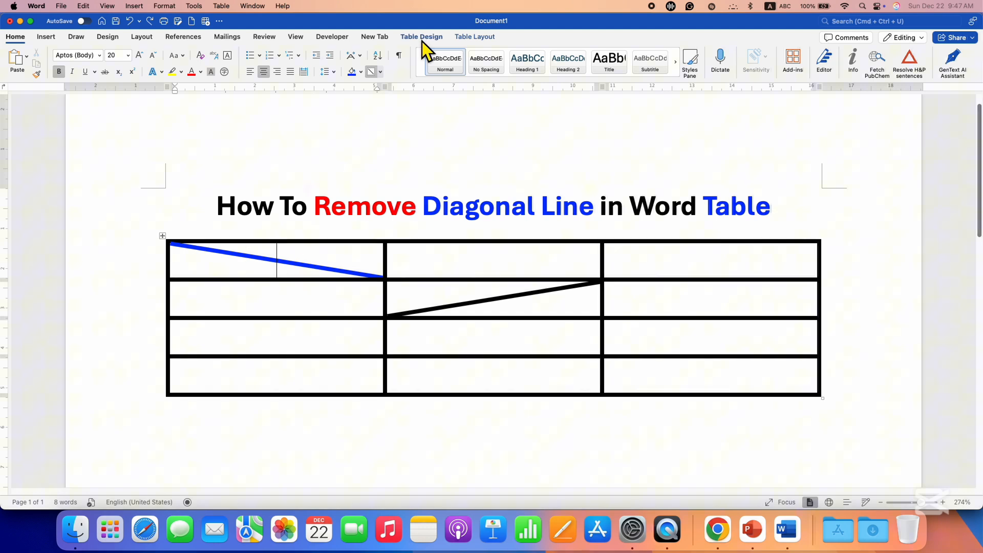
Step: Show the Table Design ribbon with its border tools for the selected table
left_click(420, 37)
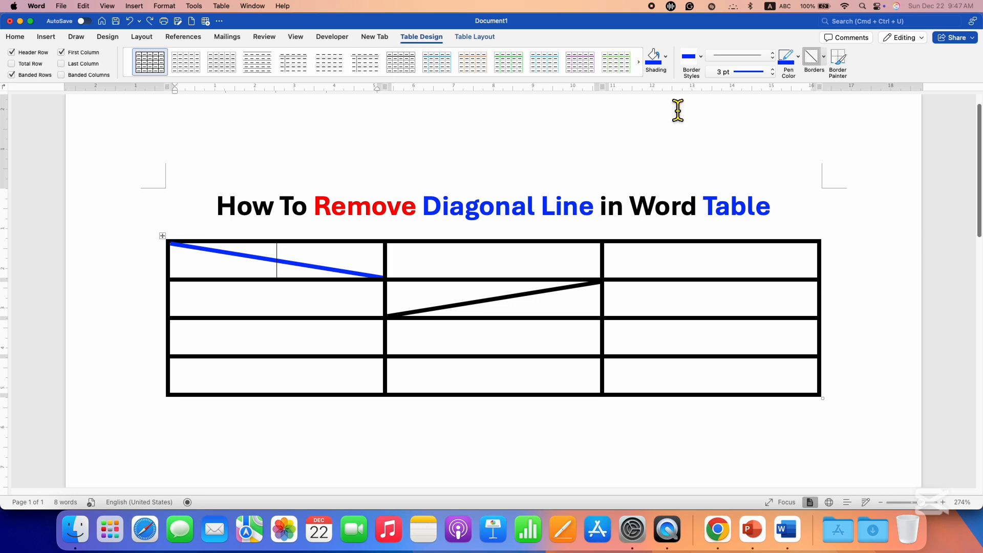
mouse_move(821, 82)
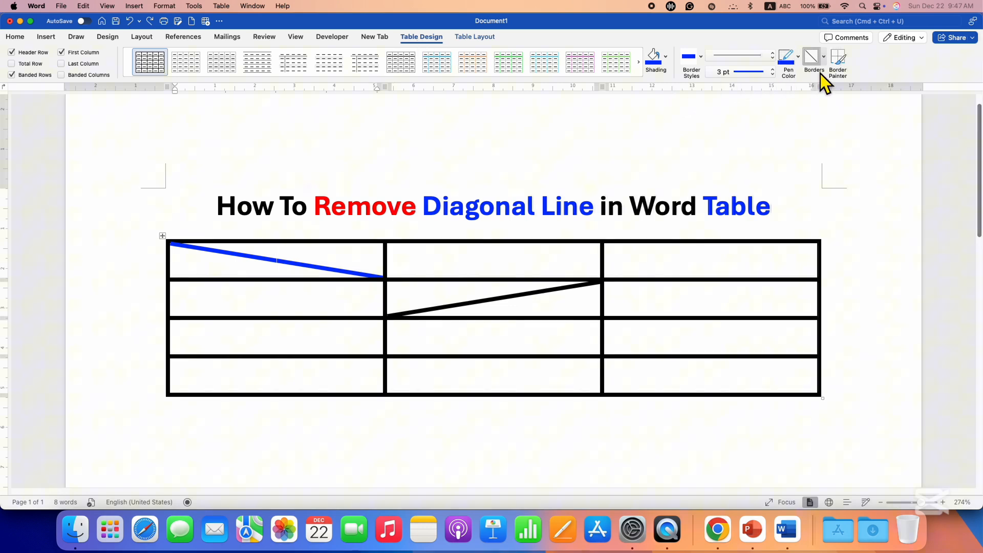
mouse_move(823, 74)
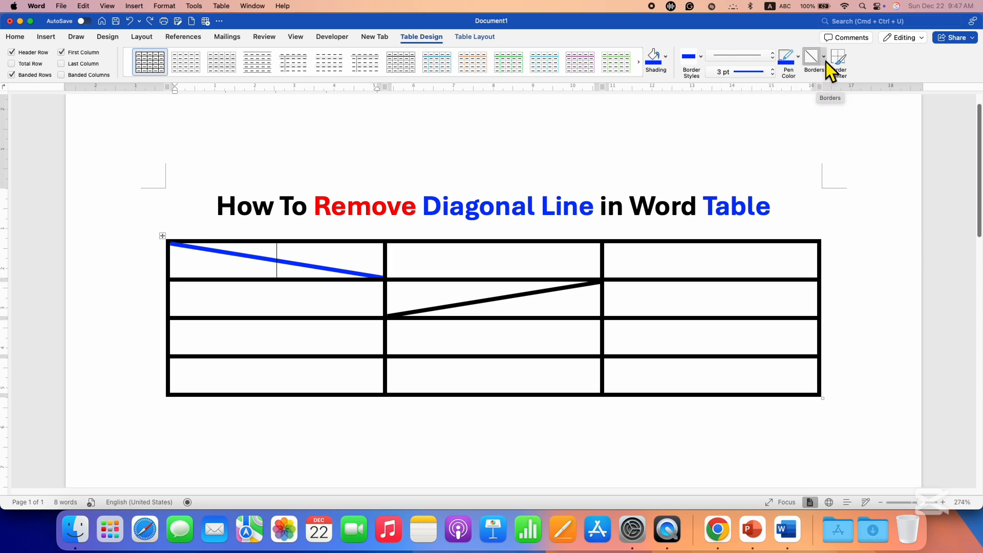
Step: Remove the blue Diagonal Down Border from the table's first cell via the Borders list
left_click(824, 56)
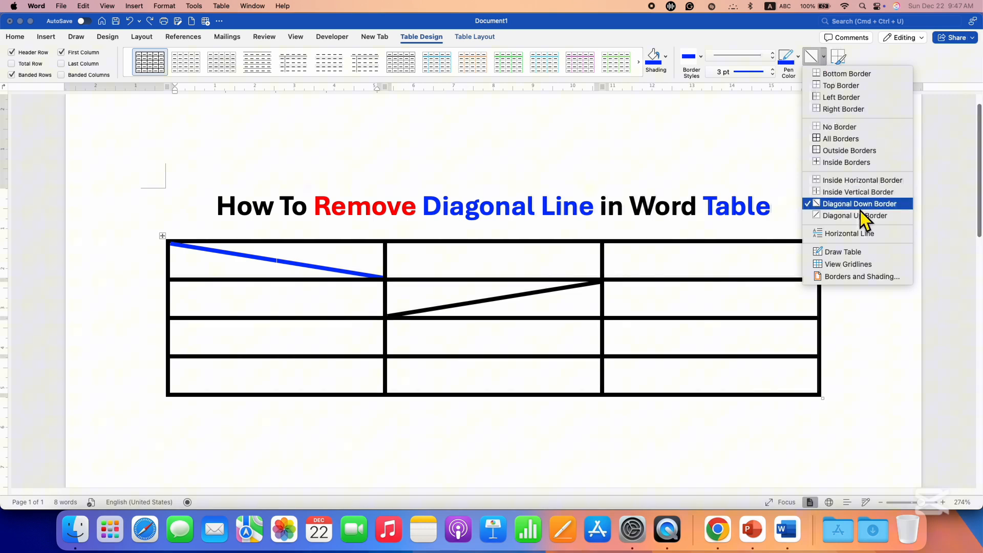
mouse_move(903, 215)
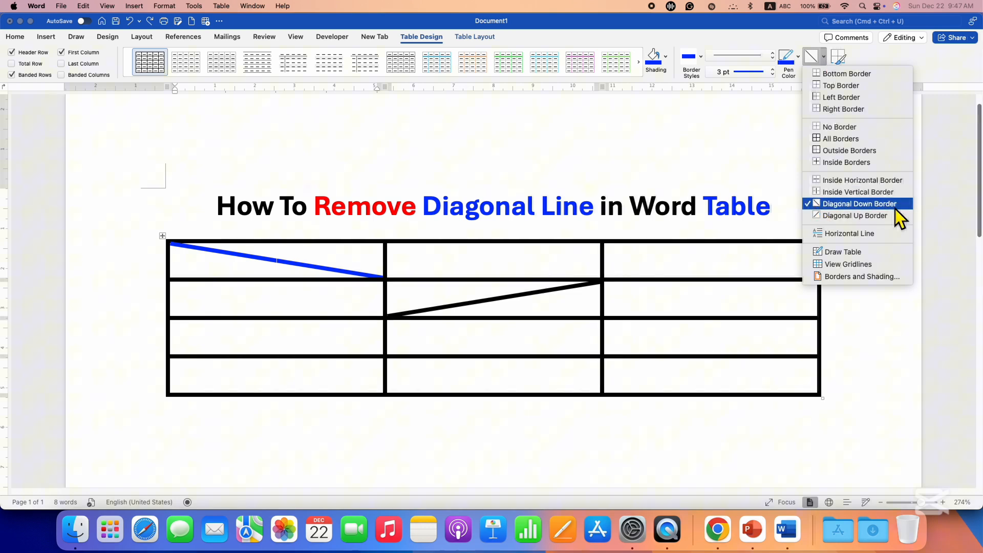
mouse_move(853, 215)
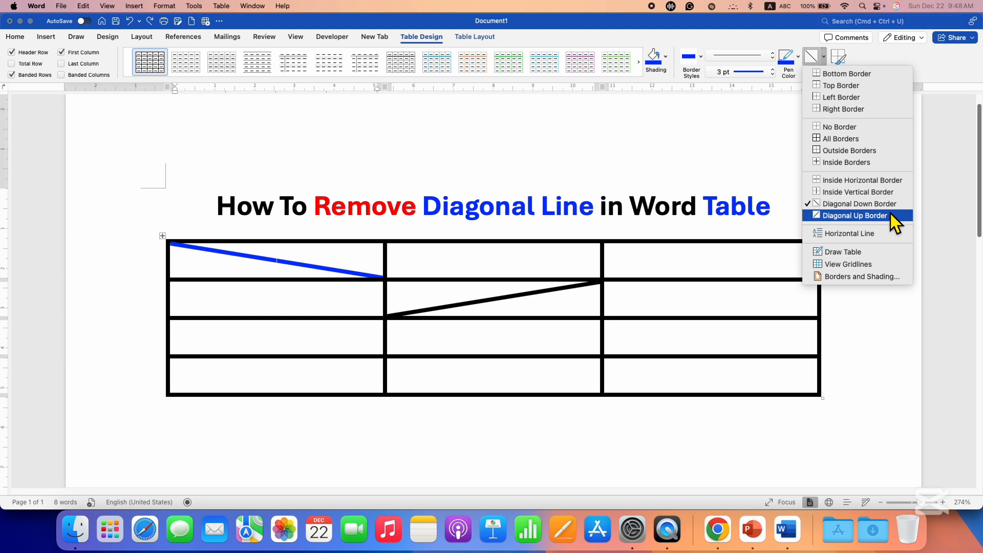
mouse_move(843, 203)
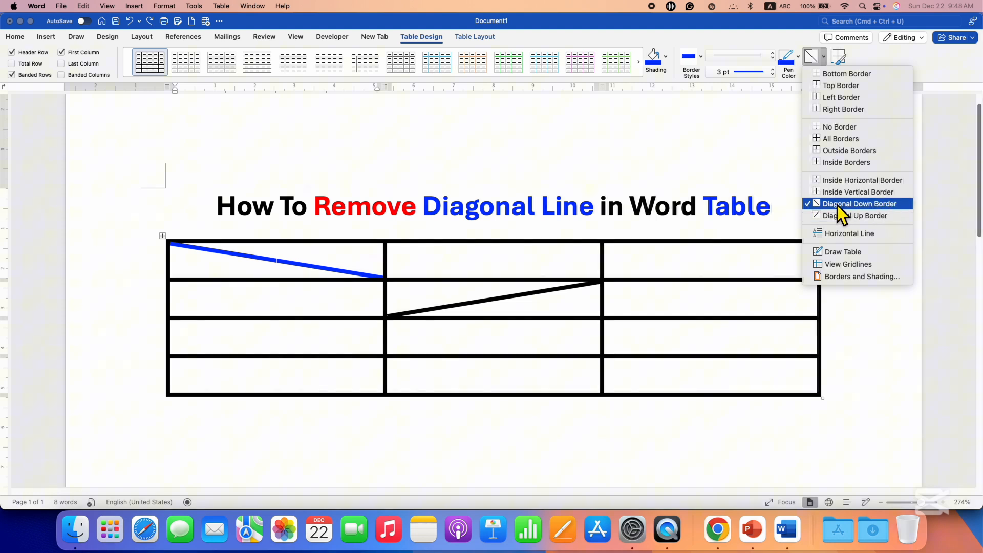
mouse_move(884, 216)
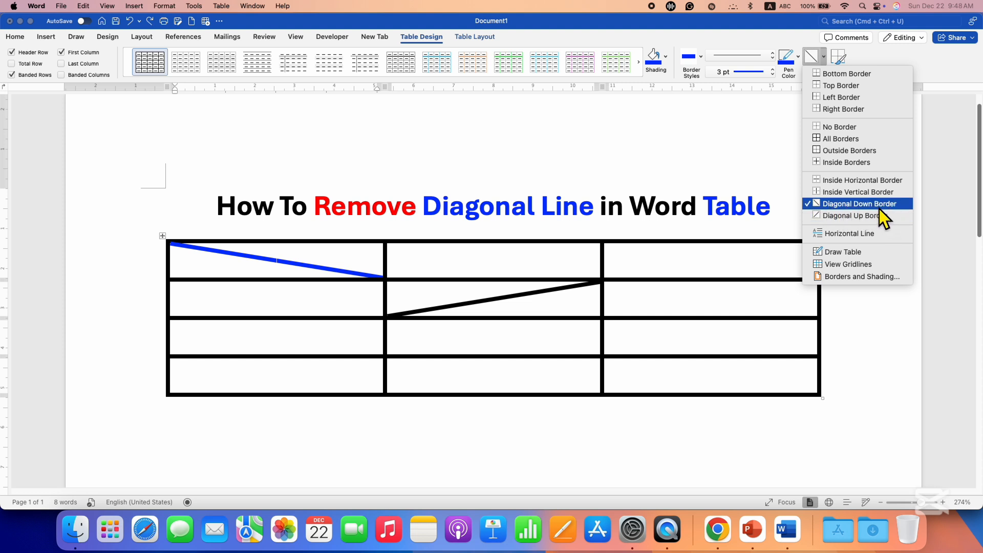
mouse_move(819, 215)
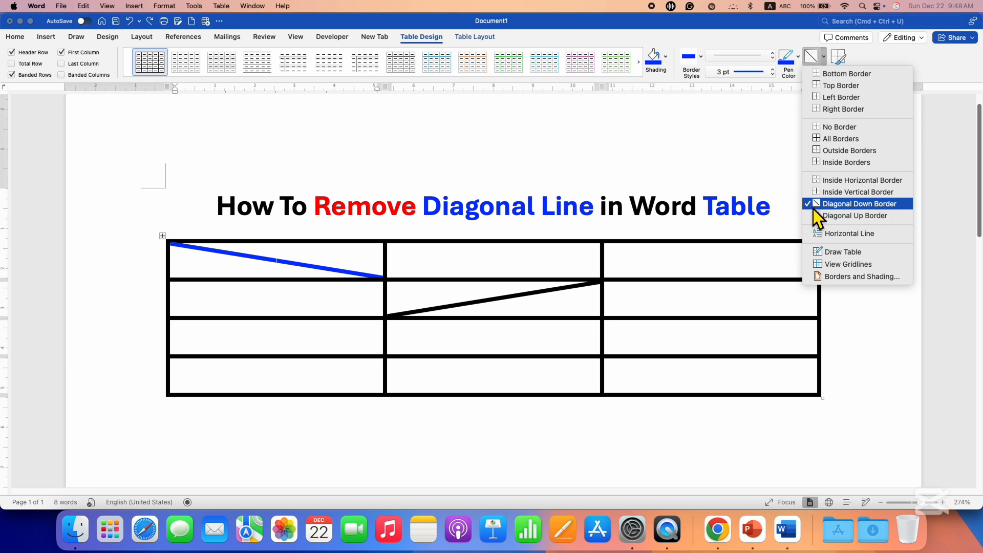
mouse_move(839, 216)
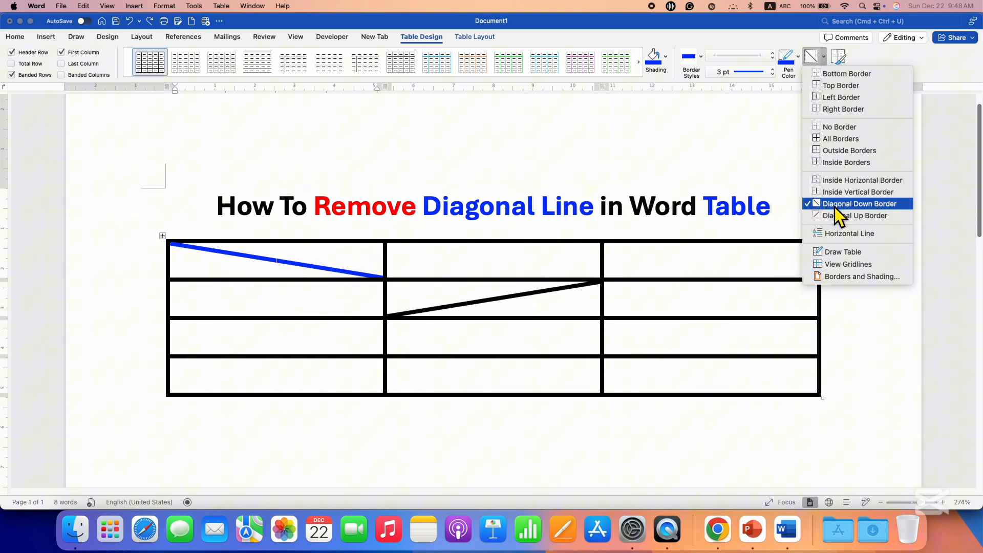
mouse_move(842, 219)
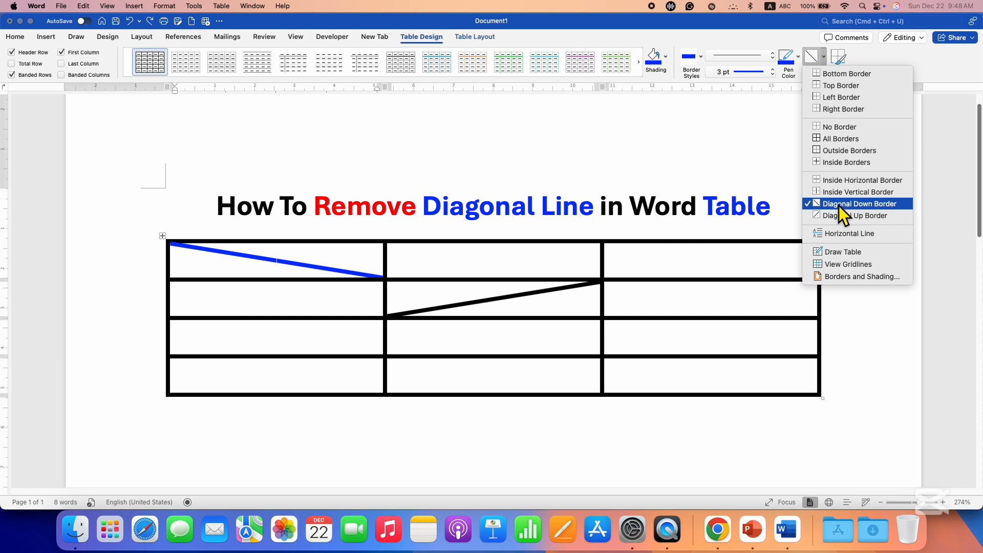
left_click(857, 203)
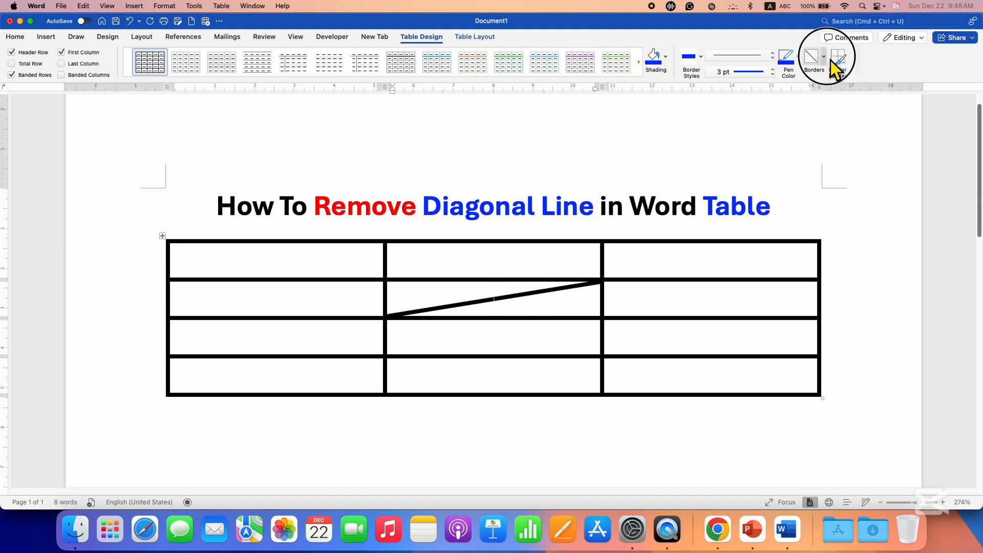
Step: Remove the black Diagonal Up Border from the middle cell, leaving a plain grid
left_click(813, 59)
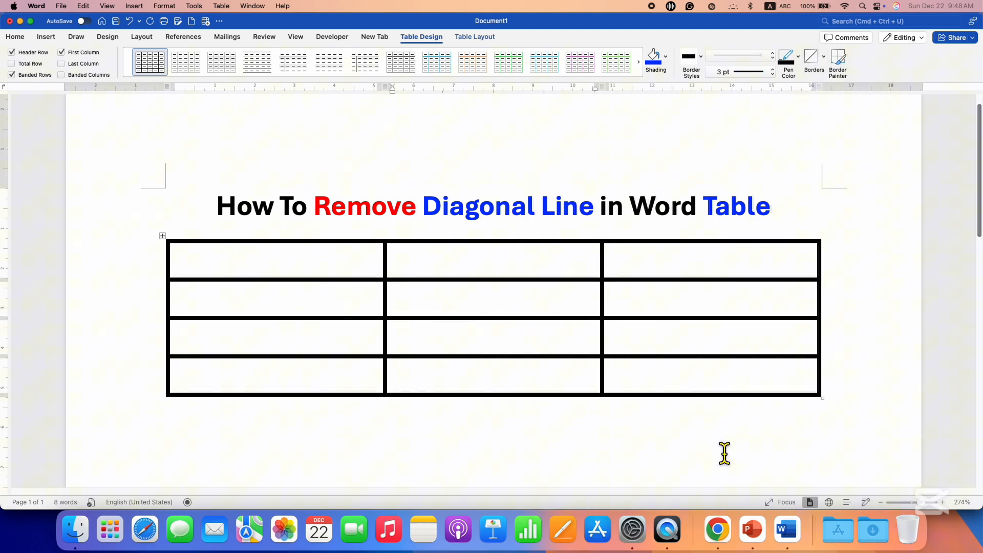
left_click(494, 298)
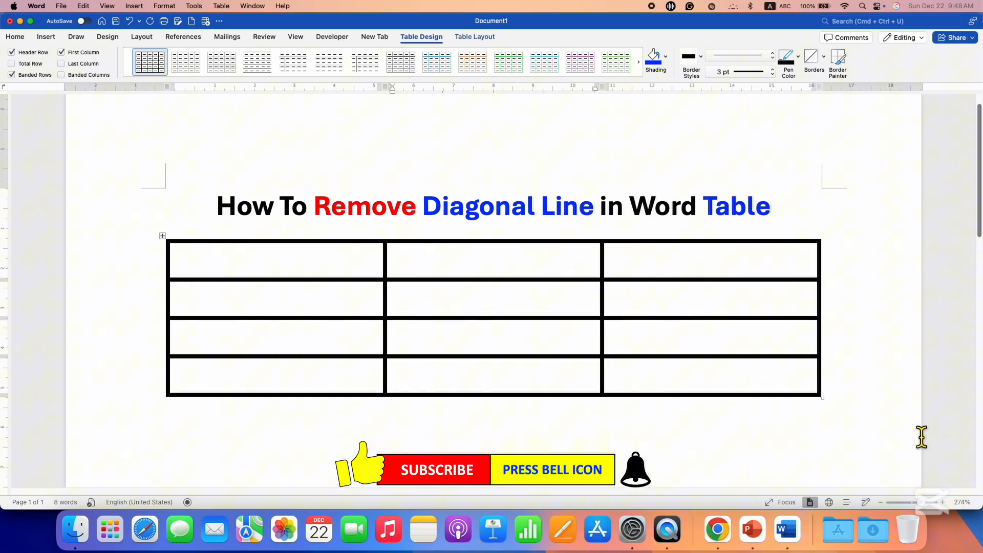
left_click(493, 299)
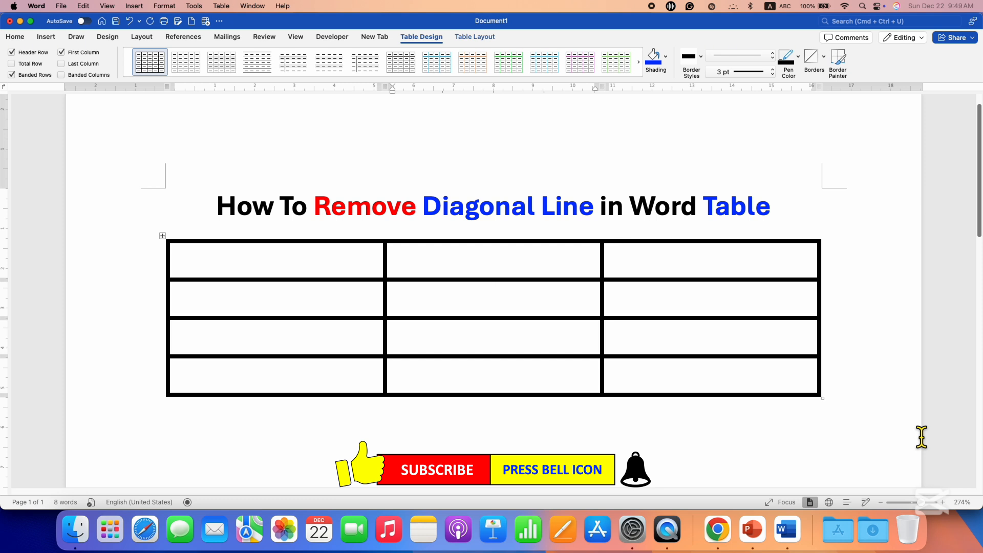
left_click(494, 299)
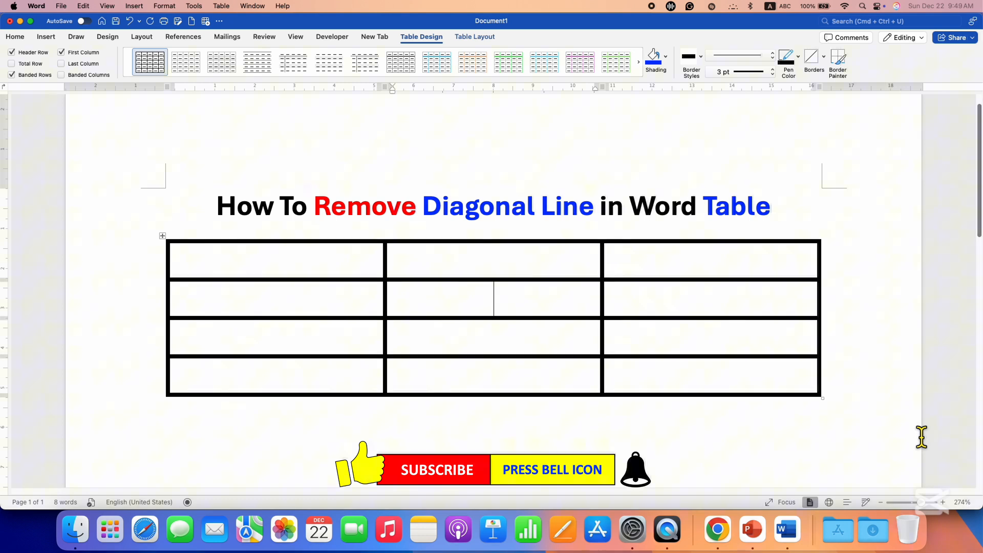